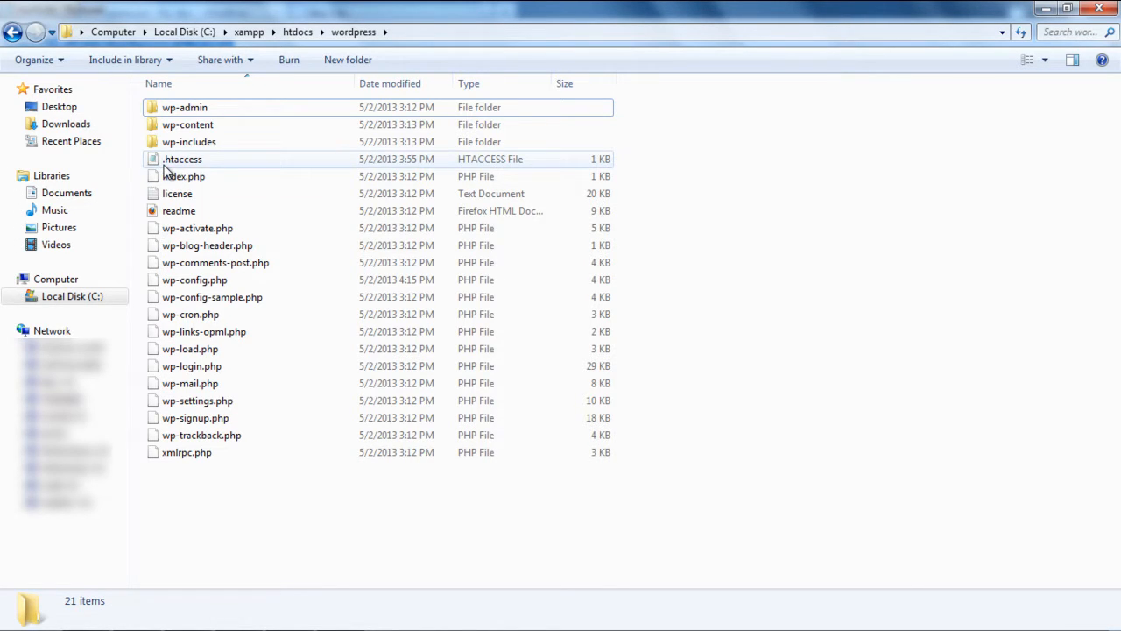
# - Open wp-config.php from the wordpress folder with a program chosen from the installed list
pyautogui.click(194, 281)
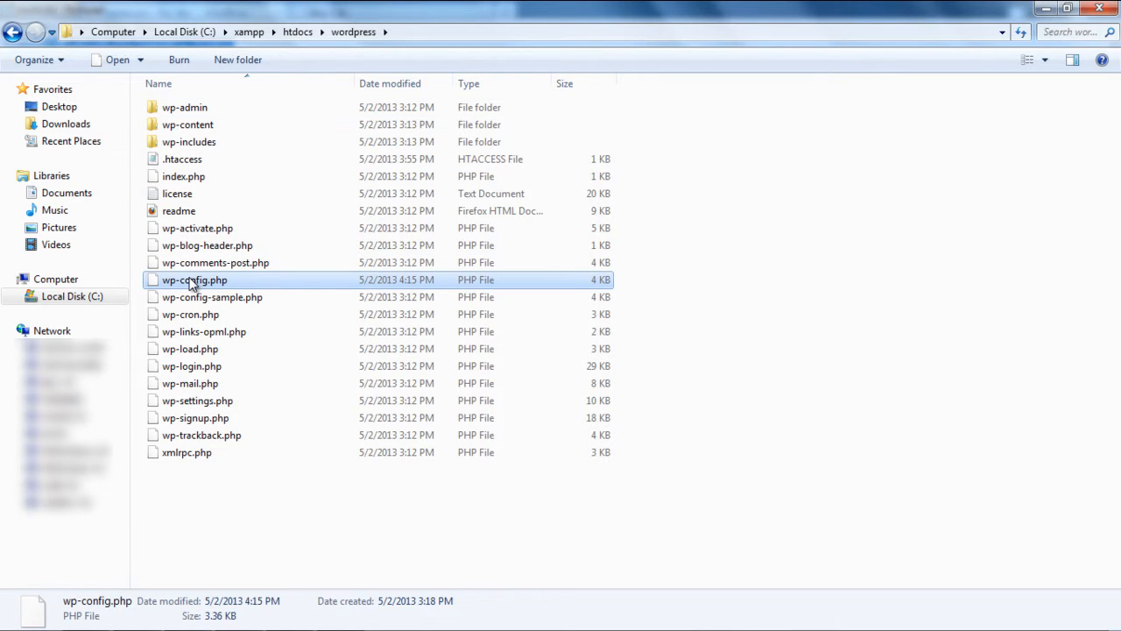
pyautogui.doubleClick(193, 280)
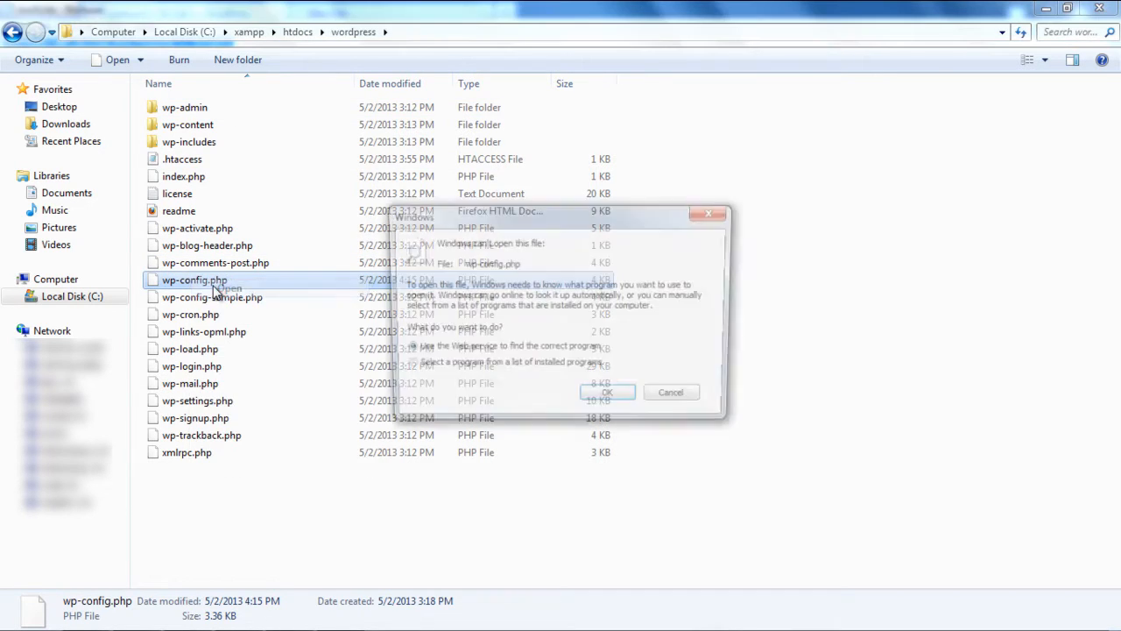
pyautogui.click(606, 392)
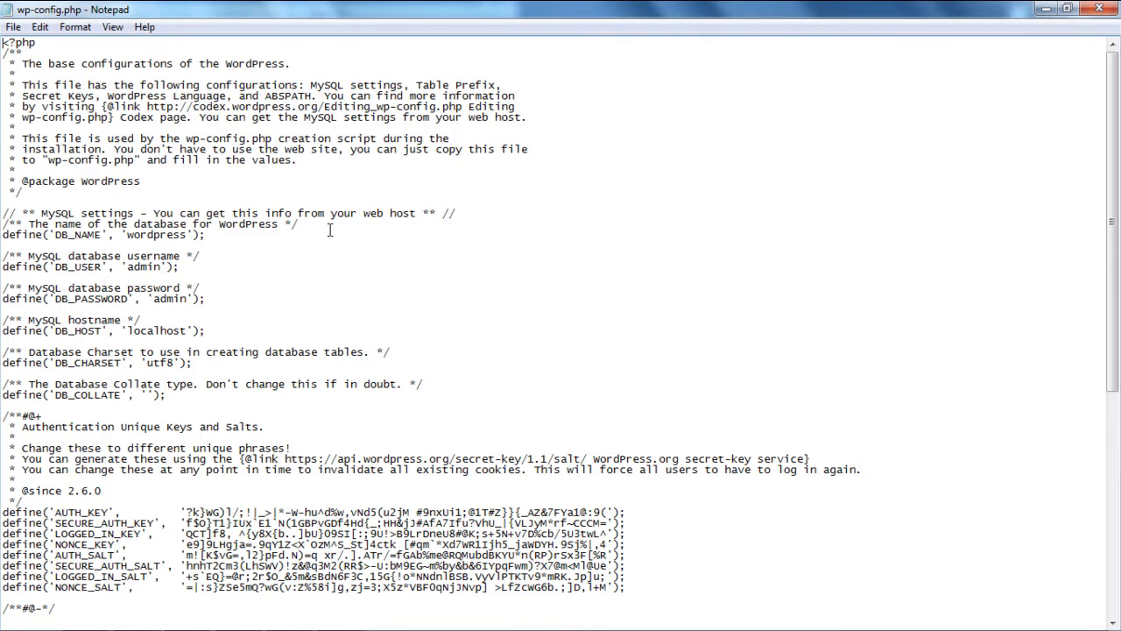
# - Add define('WP_ALLOW_MULTISITE', true); above the 'That's all, stop editing!' comment and save
pyautogui.scroll(-3)
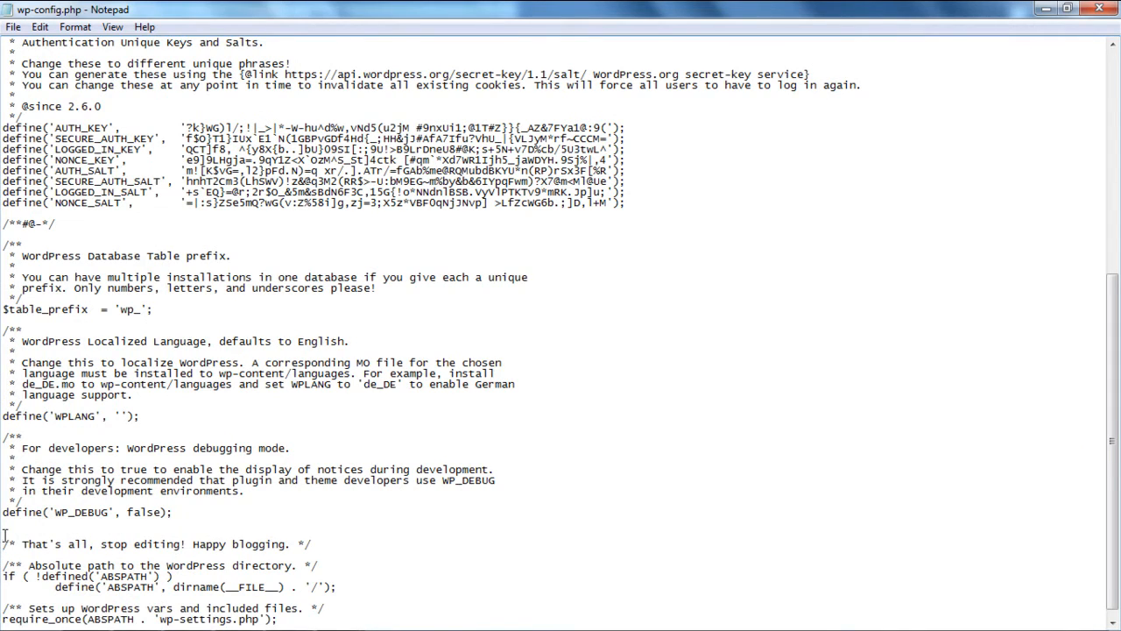
pyautogui.write("define('WP_ALLOW_MULTISITE', true);")
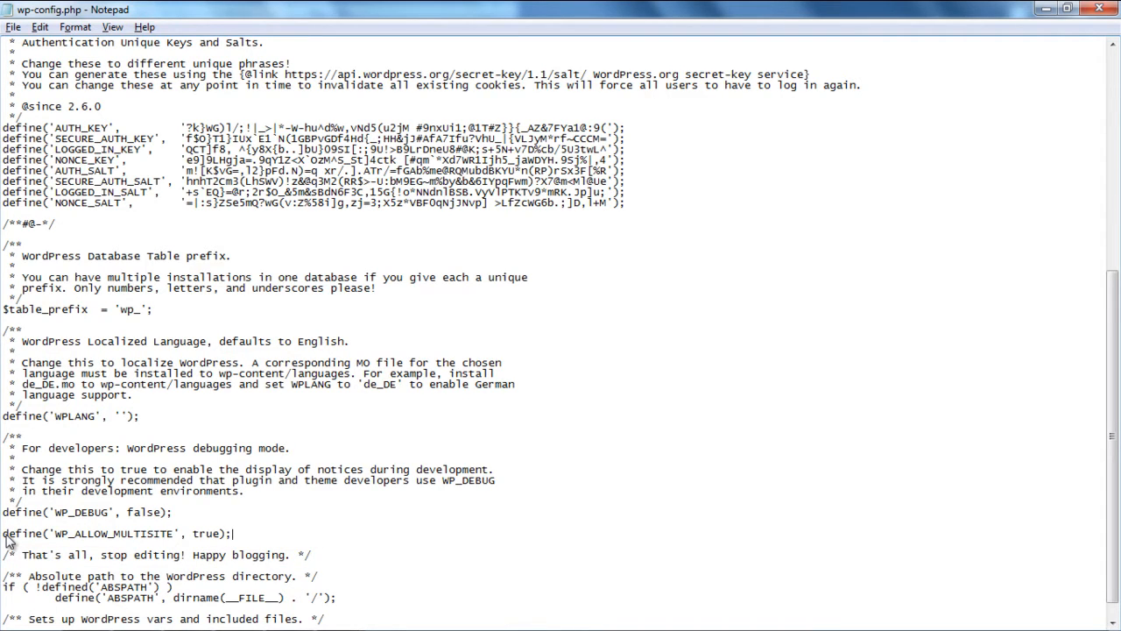
pyautogui.click(14, 26)
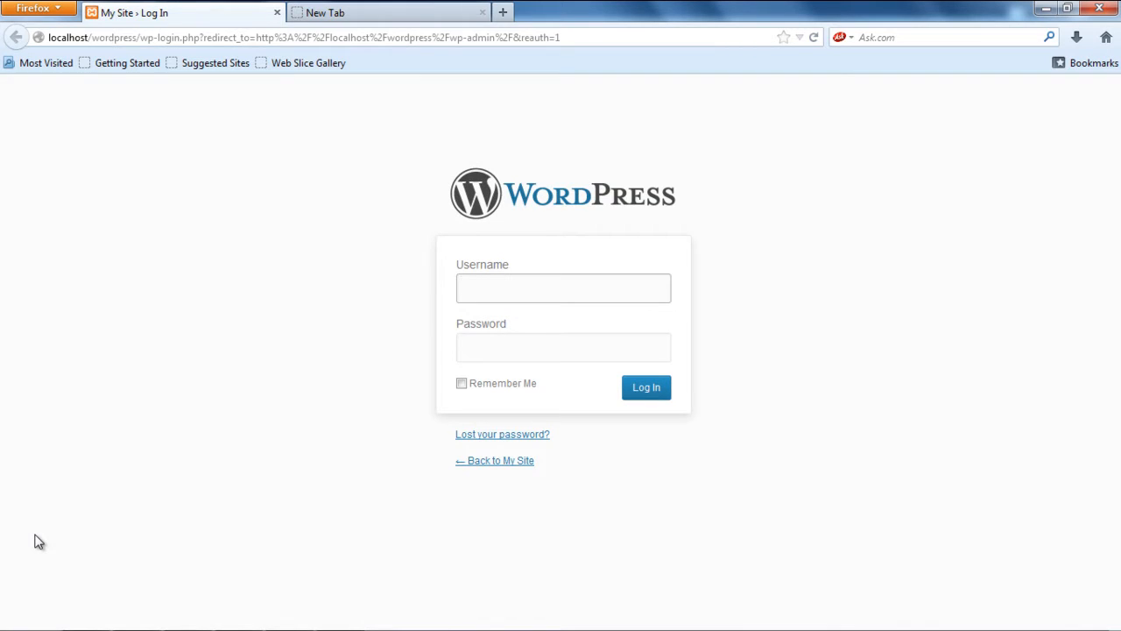
# - Log in to the local WordPress dashboard as admin
pyautogui.write('admin')
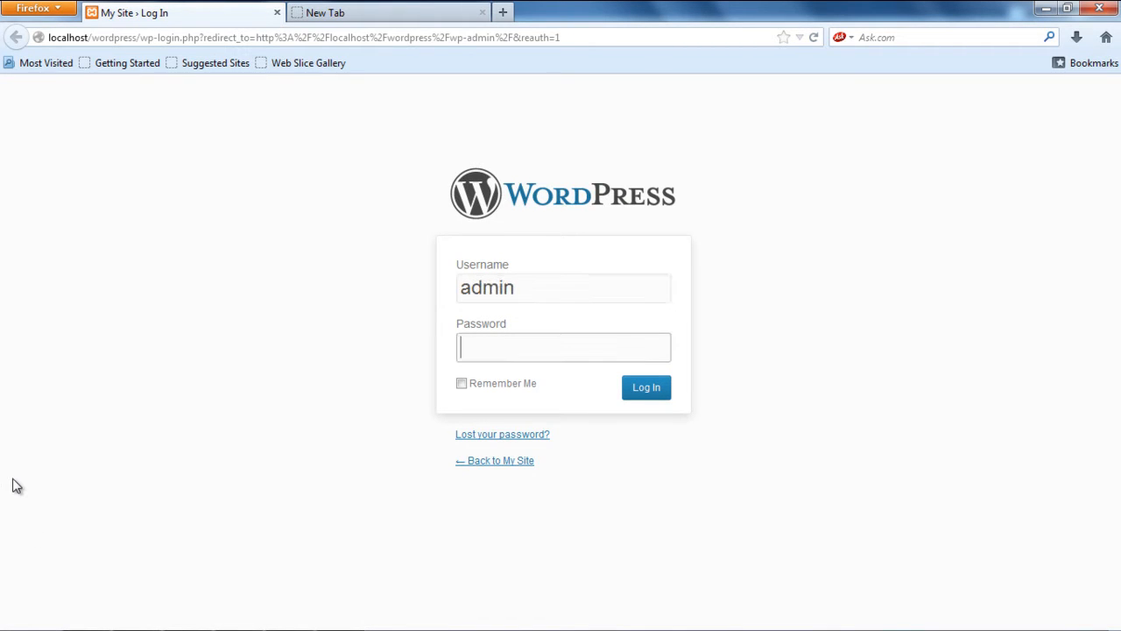
pyautogui.click(645, 387)
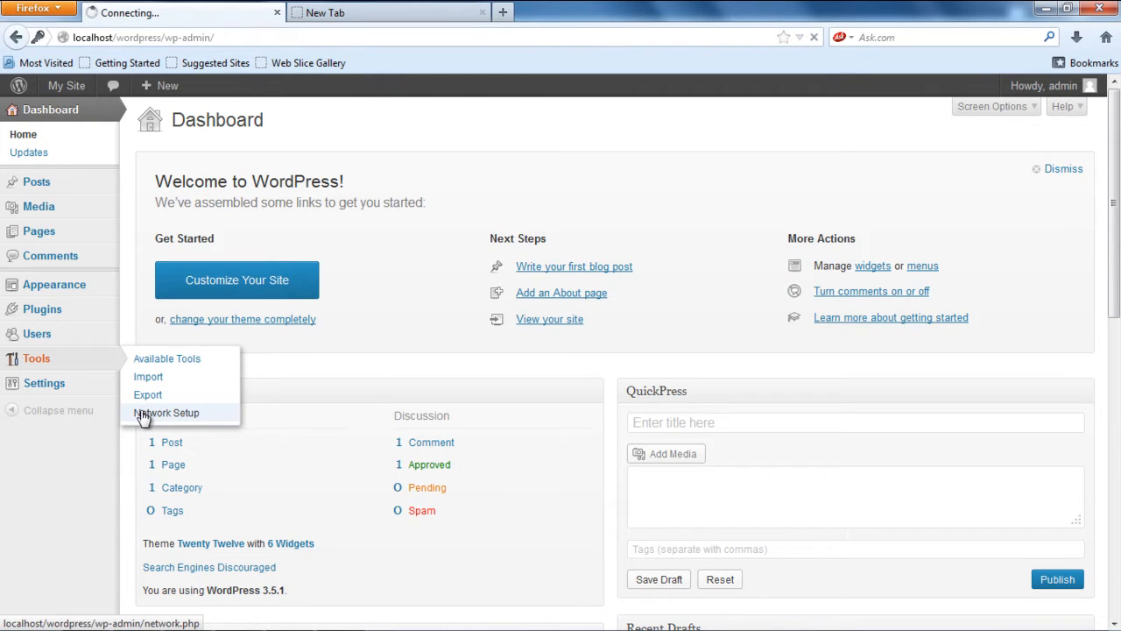
# - Go to Tools > Network Setup and view the wp-config and .htaccess code to add
pyautogui.click(167, 413)
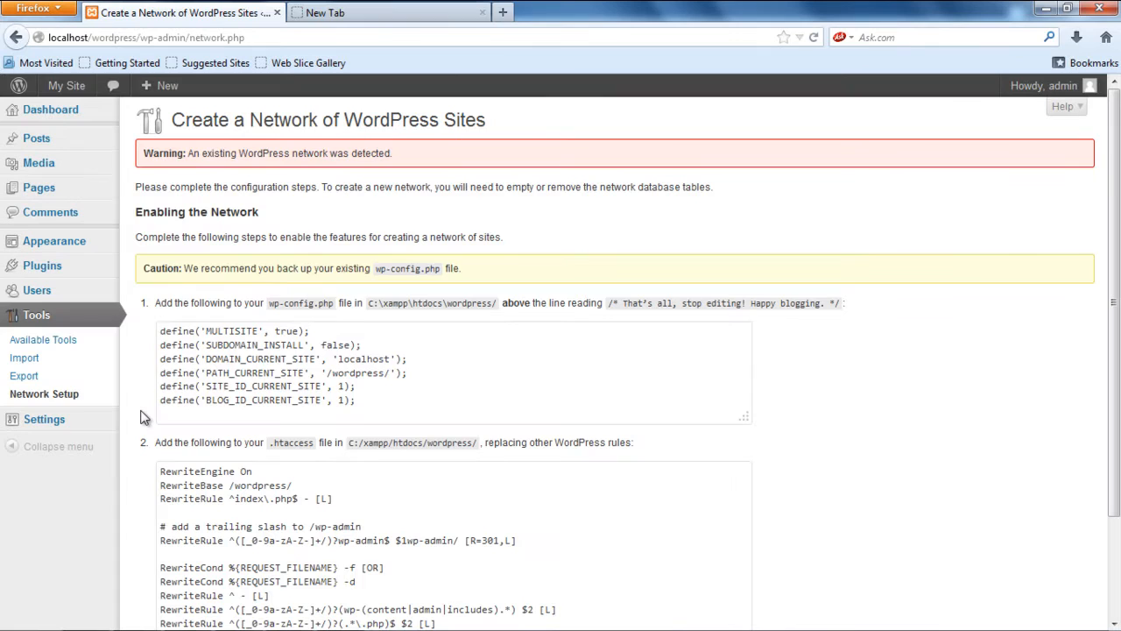
pyautogui.scroll(-3)
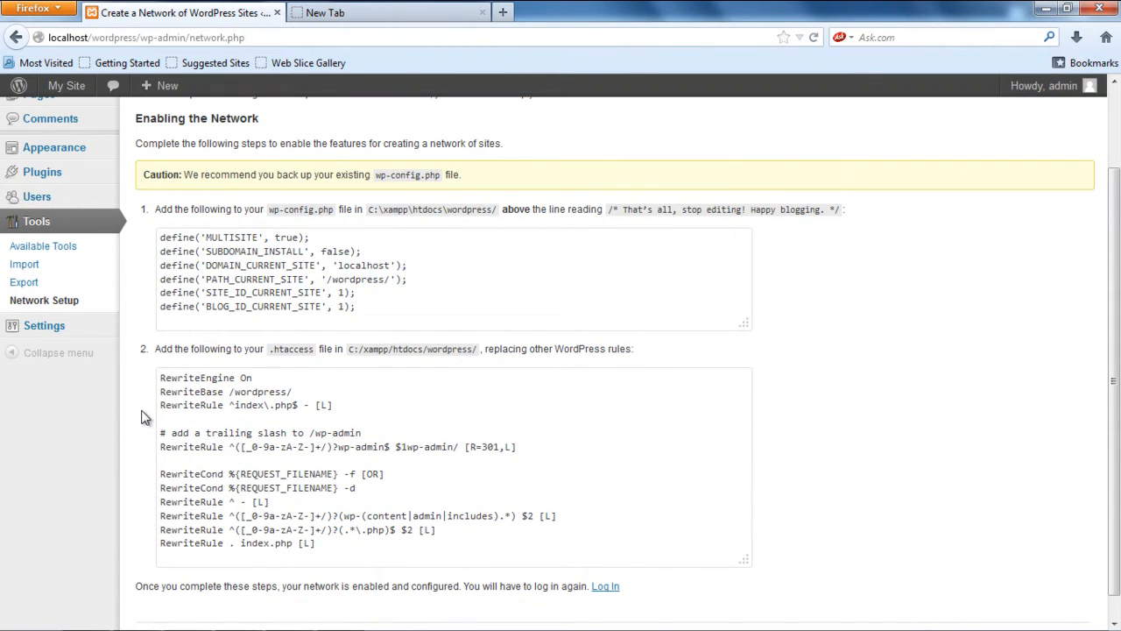
pyautogui.moveTo(218, 382)
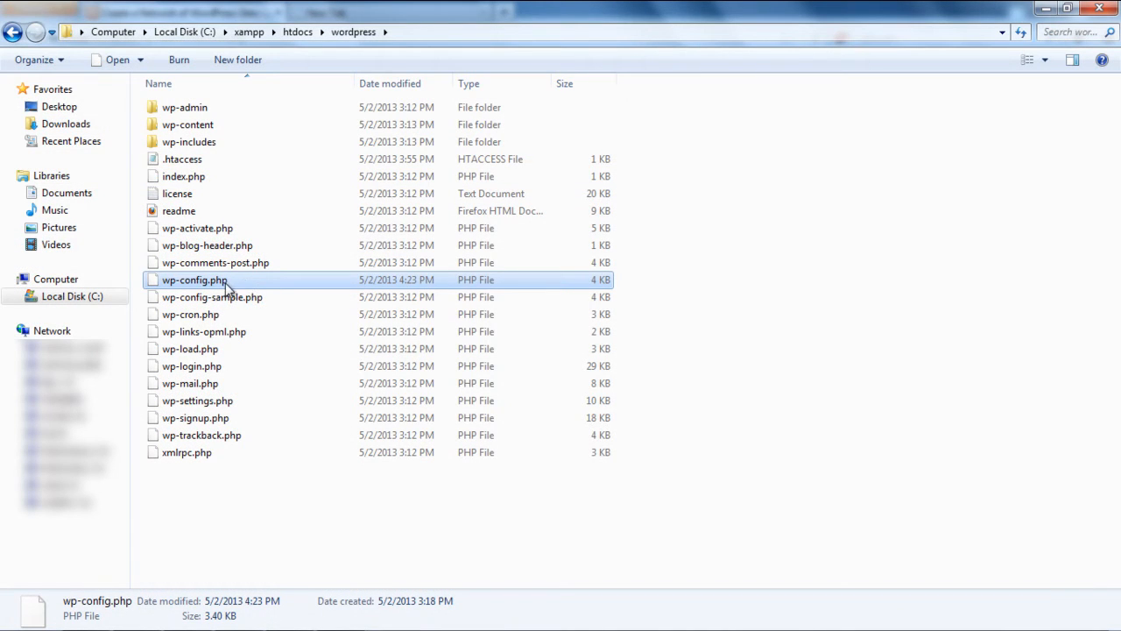
# - Reopen wp-config.php and place the insertion point after the WP_ALLOW_MULTISITE line for the network defines
pyautogui.doubleClick(195, 280)
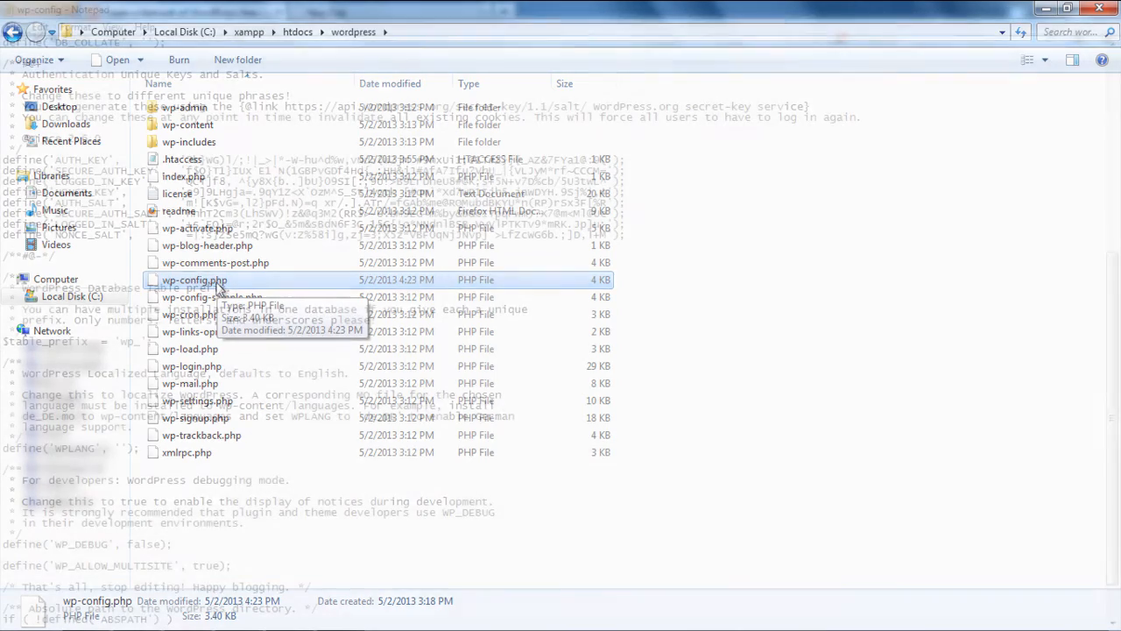
pyautogui.doubleClick(195, 280)
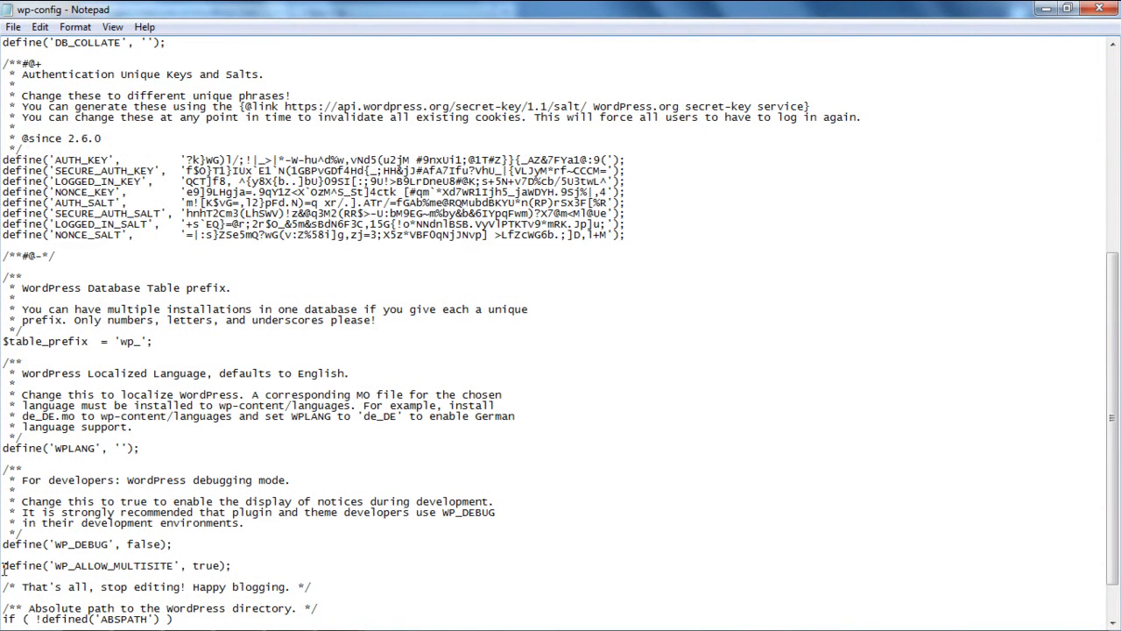
pyautogui.moveTo(0, 568); pyautogui.dragTo(235, 567)
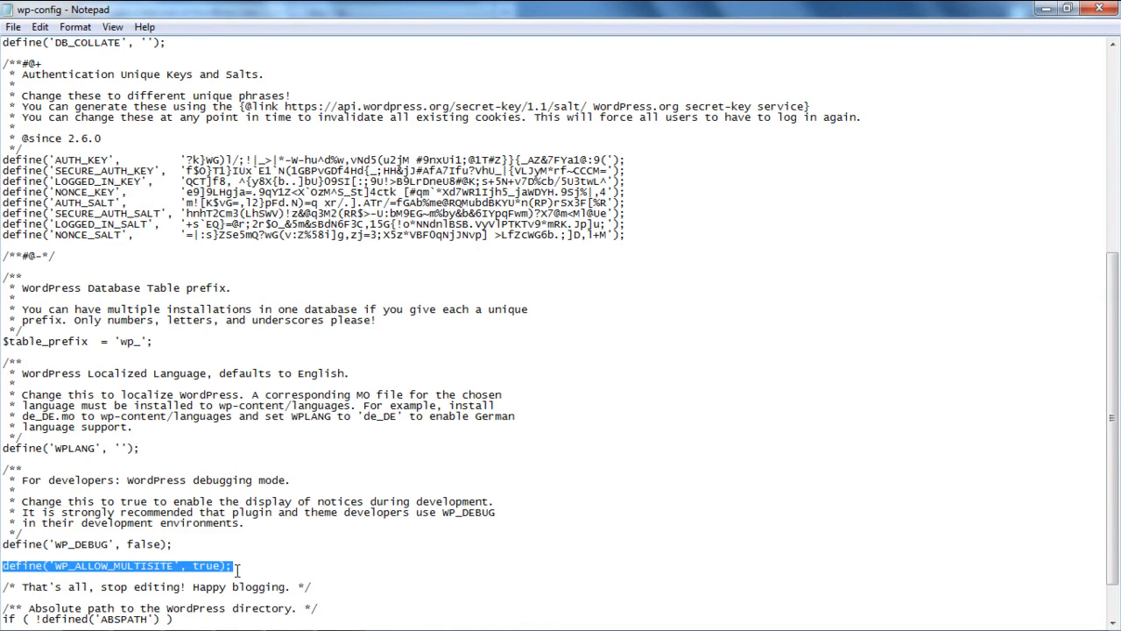
pyautogui.click(14, 26)
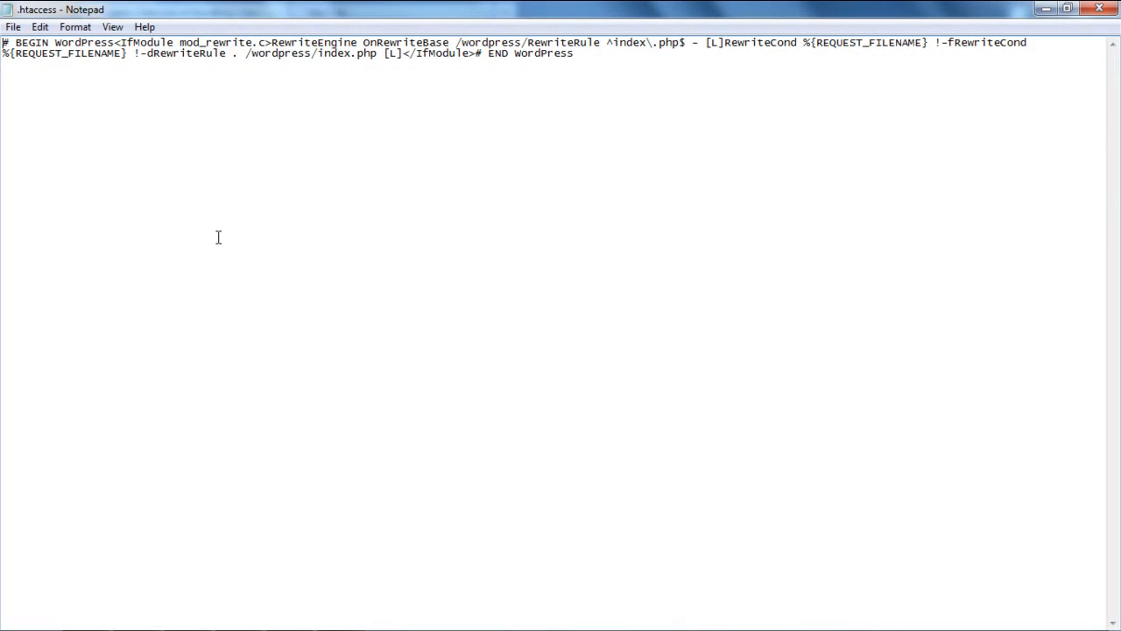
# - Select the old rewrite rules between the IfModule tags in .htaccess for replacement
pyautogui.click(272, 42)
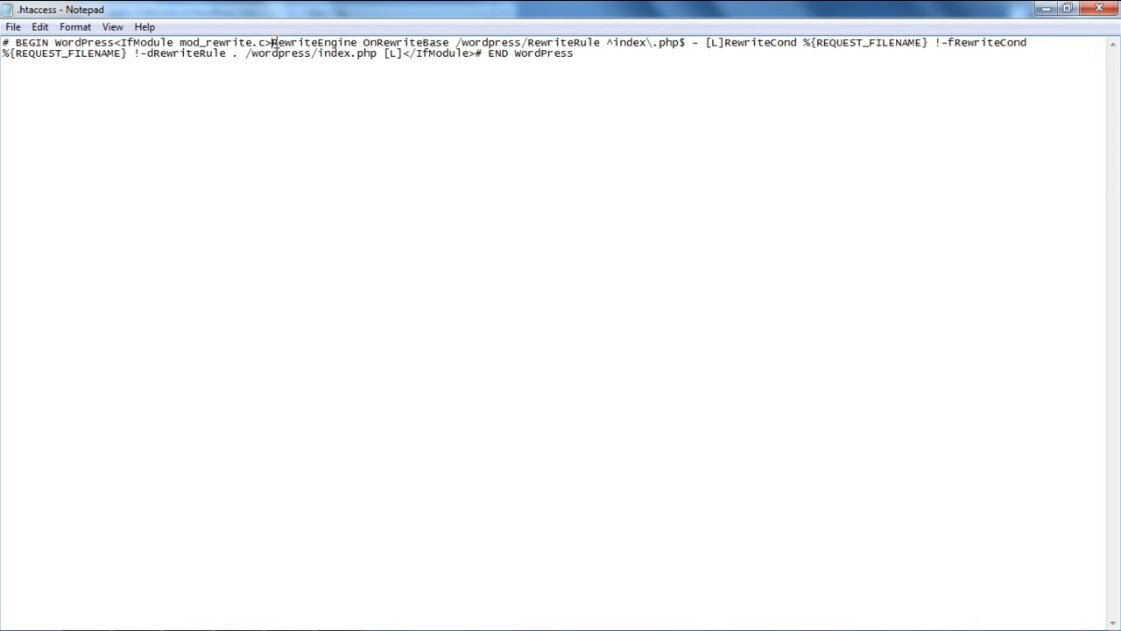
pyautogui.moveTo(270, 42); pyautogui.dragTo(401, 52)
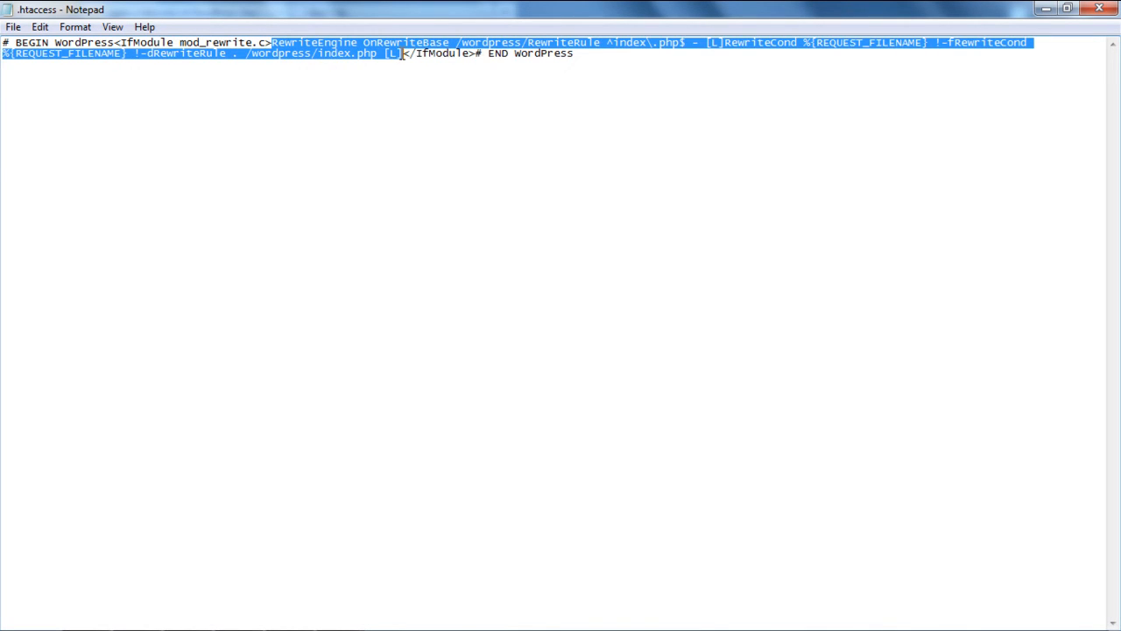
pyautogui.click(14, 26)
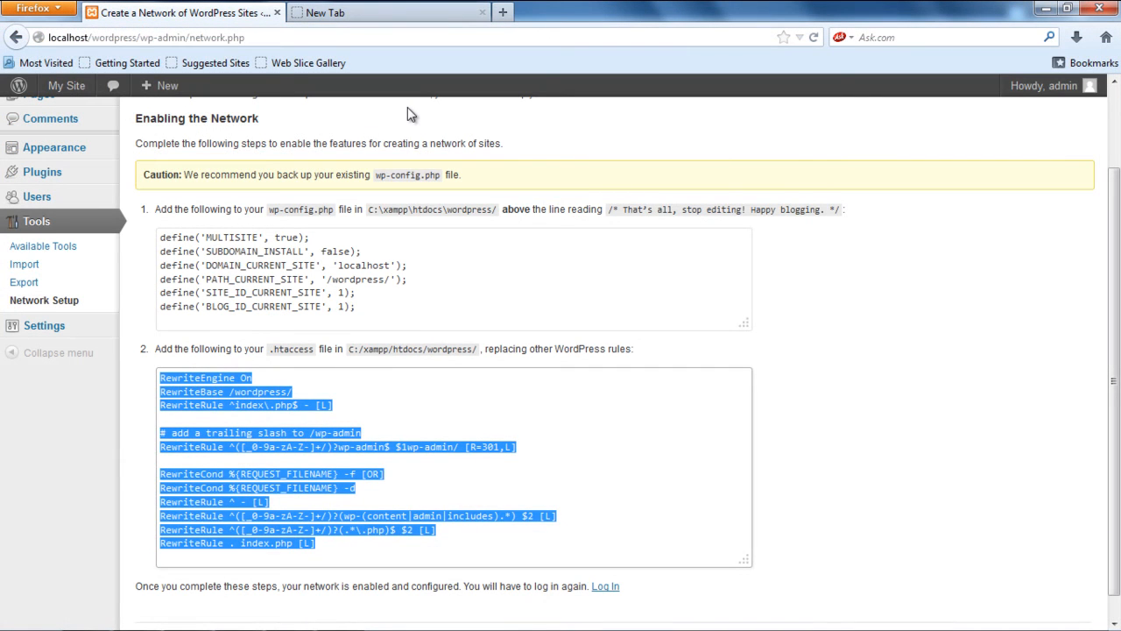
# - Log back in as admin, dismiss the password prompt and reveal the My Sites menu in the admin bar
pyautogui.click(607, 586)
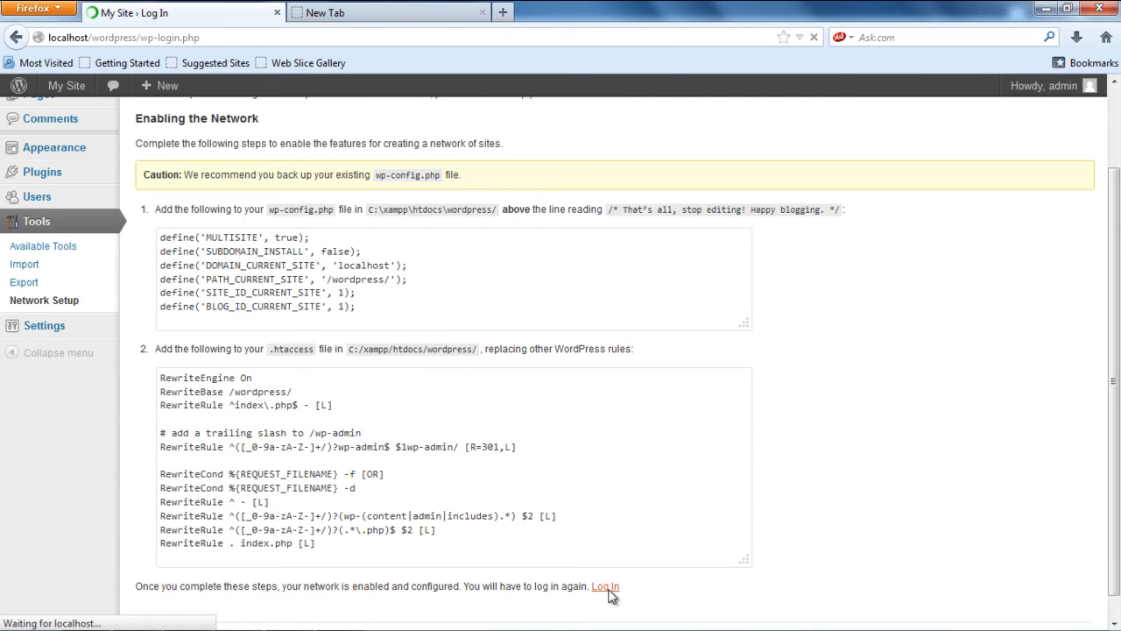
pyautogui.click(605, 585)
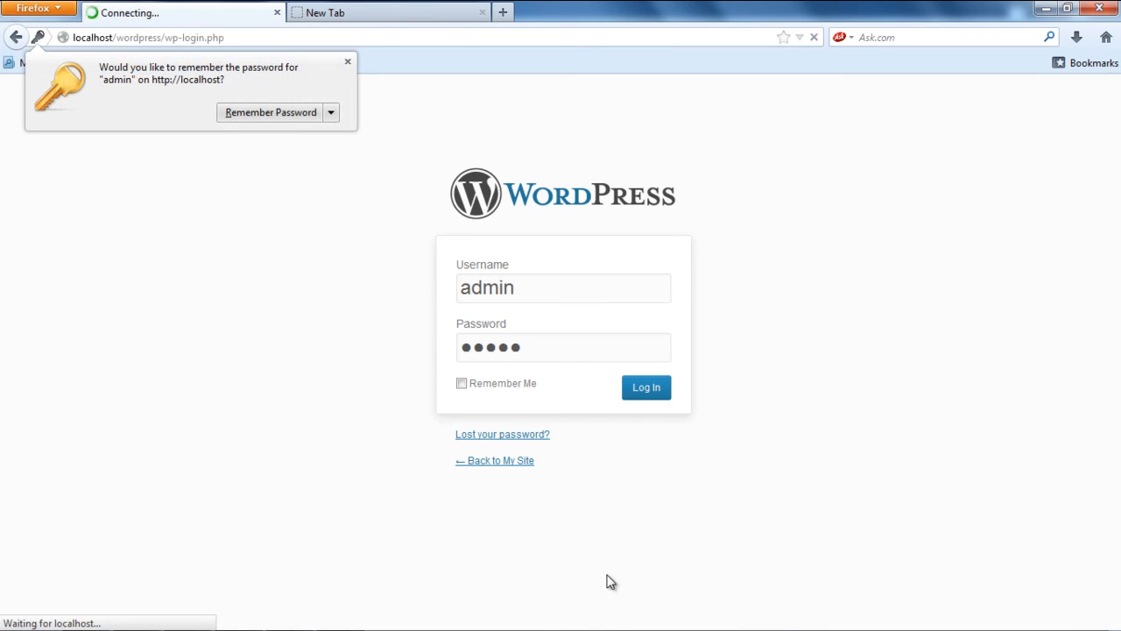
pyautogui.click(645, 387)
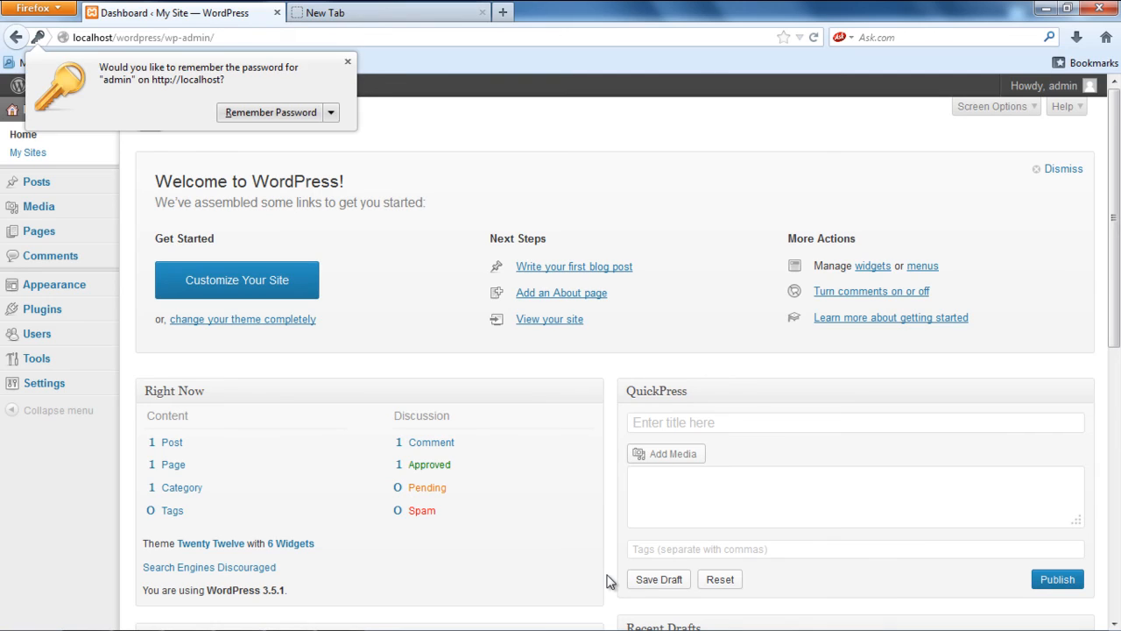
pyautogui.click(347, 62)
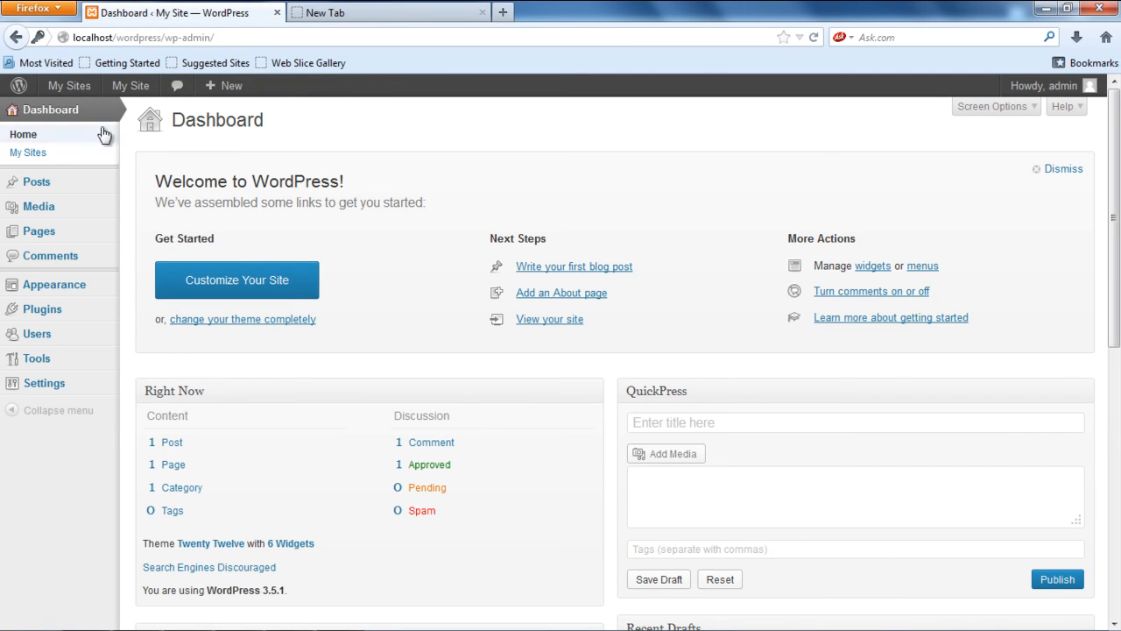
pyautogui.click(129, 84)
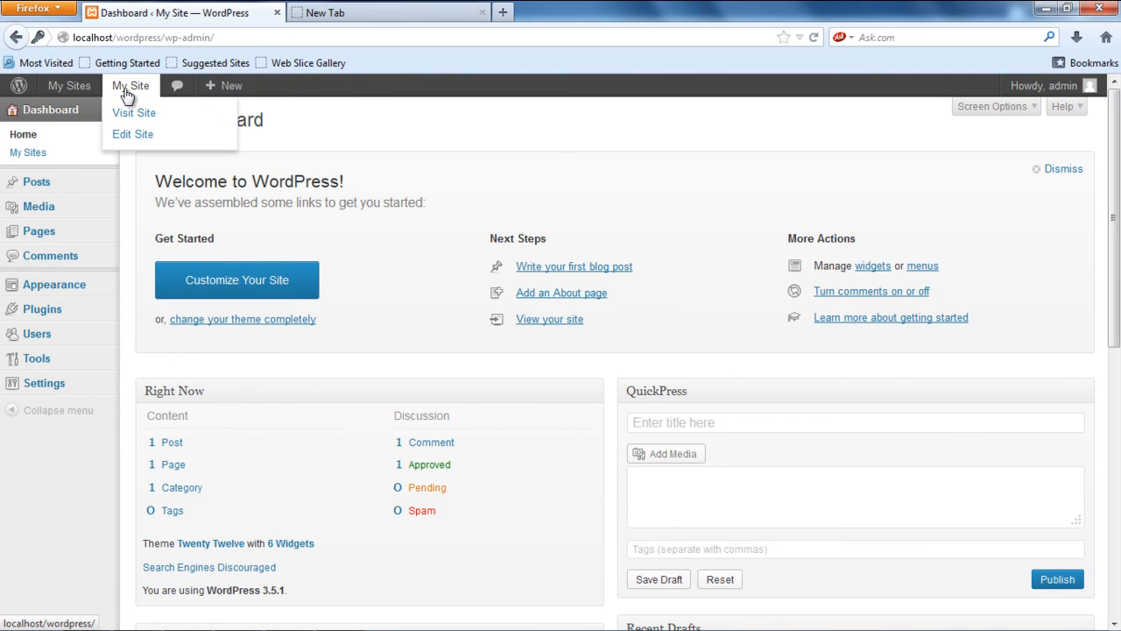